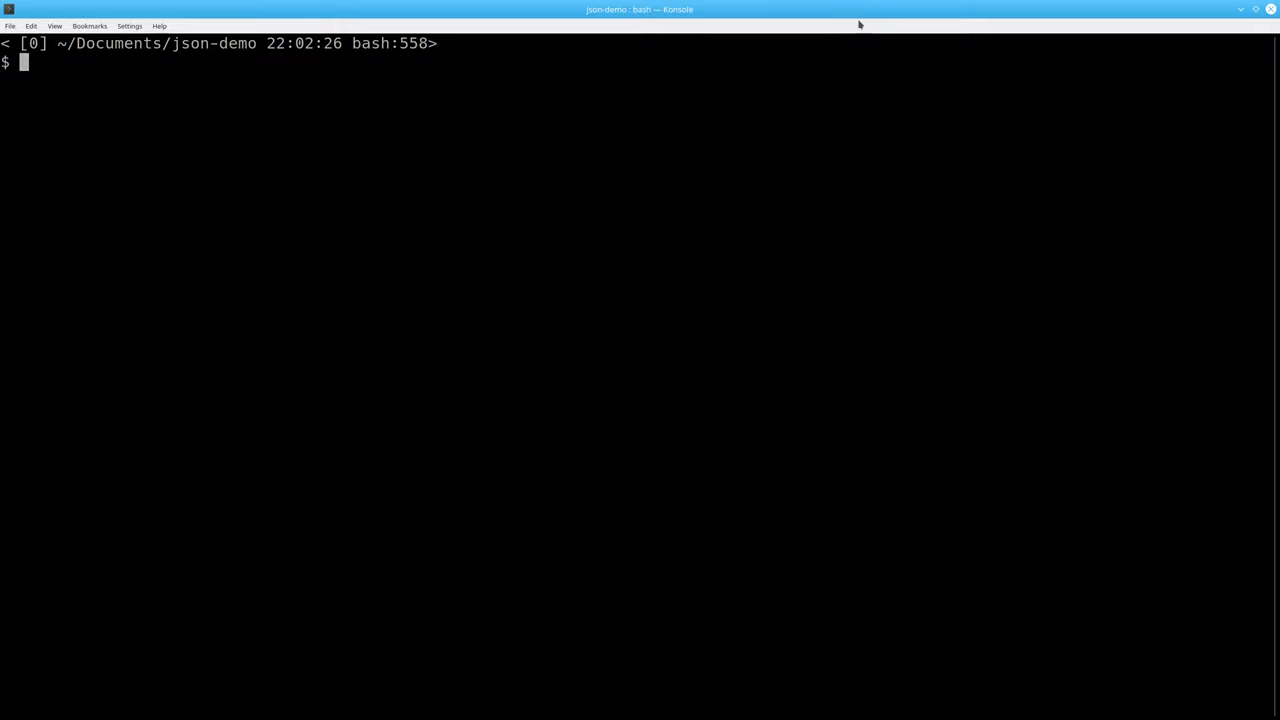
List facebook.har's details, showing its 1.6M size, and begin a jid command
type("ls -")
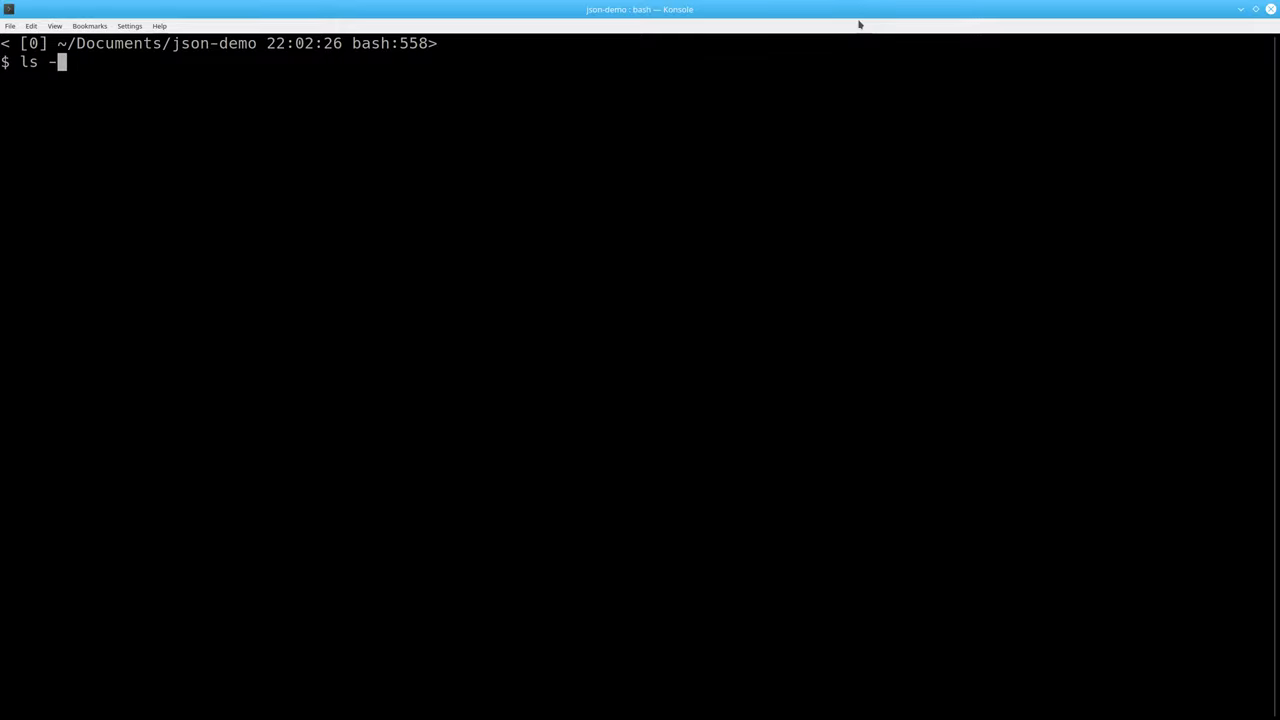
key("Return")
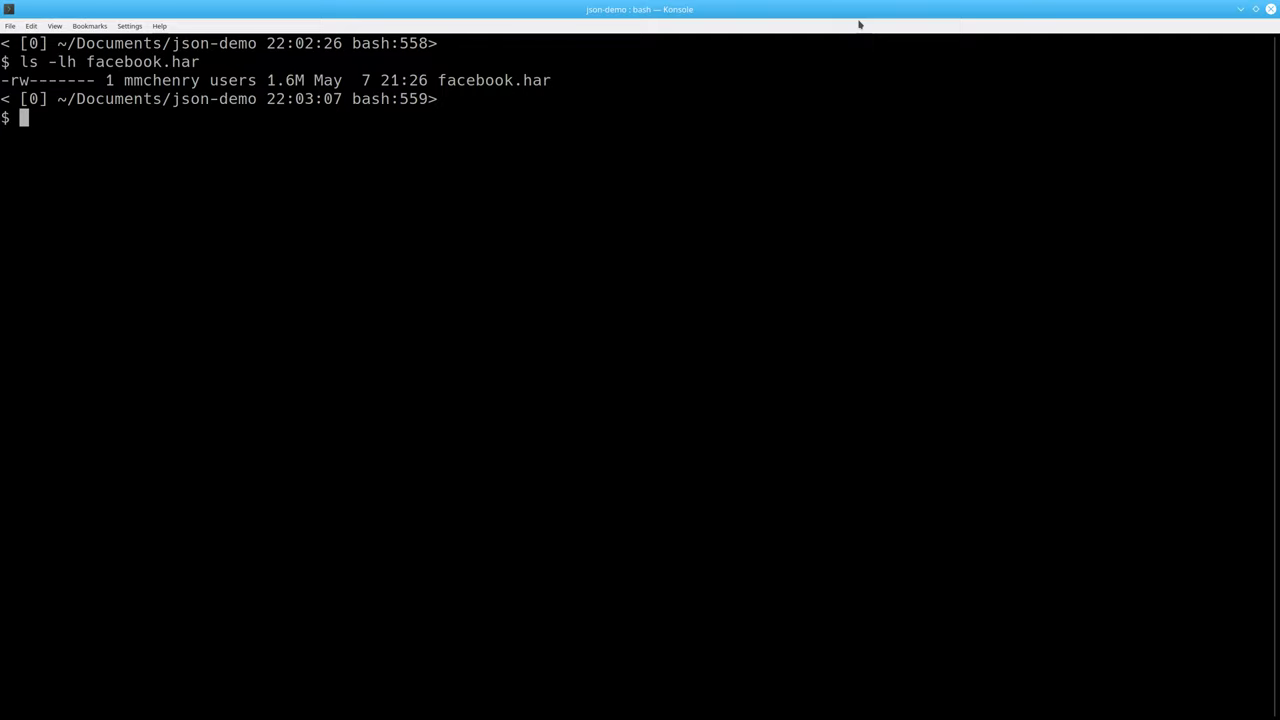
type("jid")
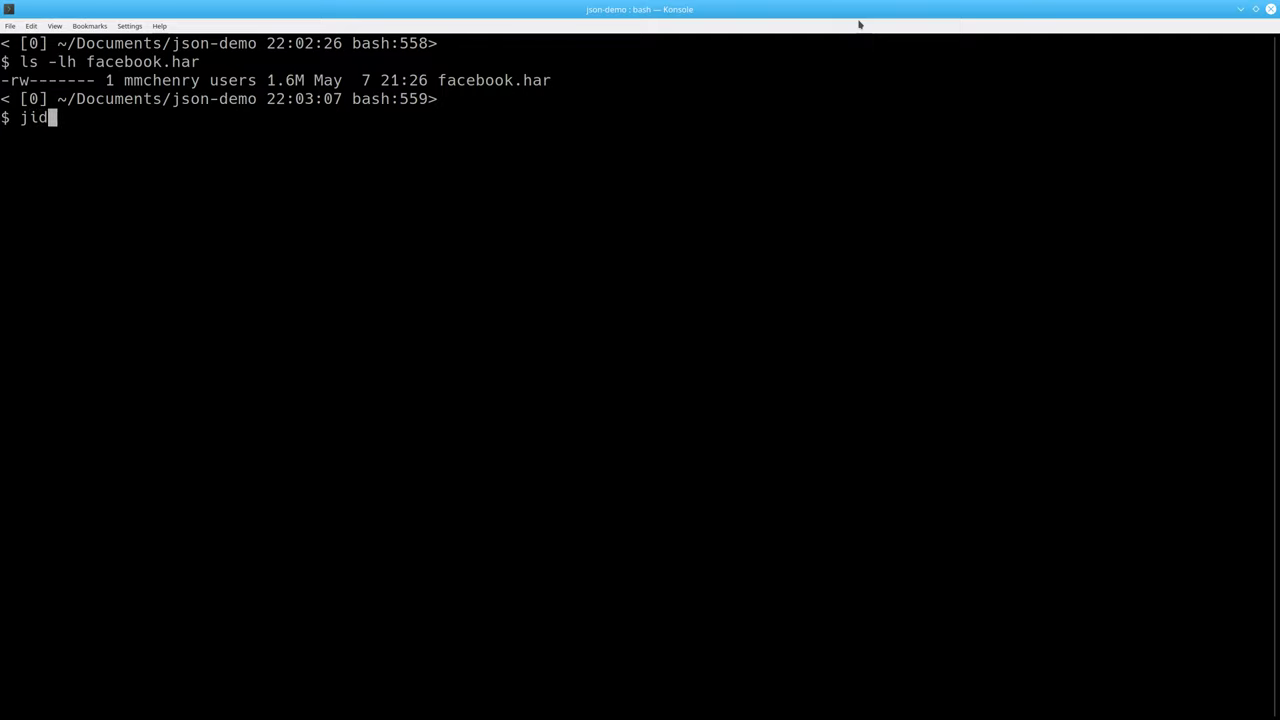
Launch jid on facebook.har and list the matching .log key candidate
type("< facebook.har")
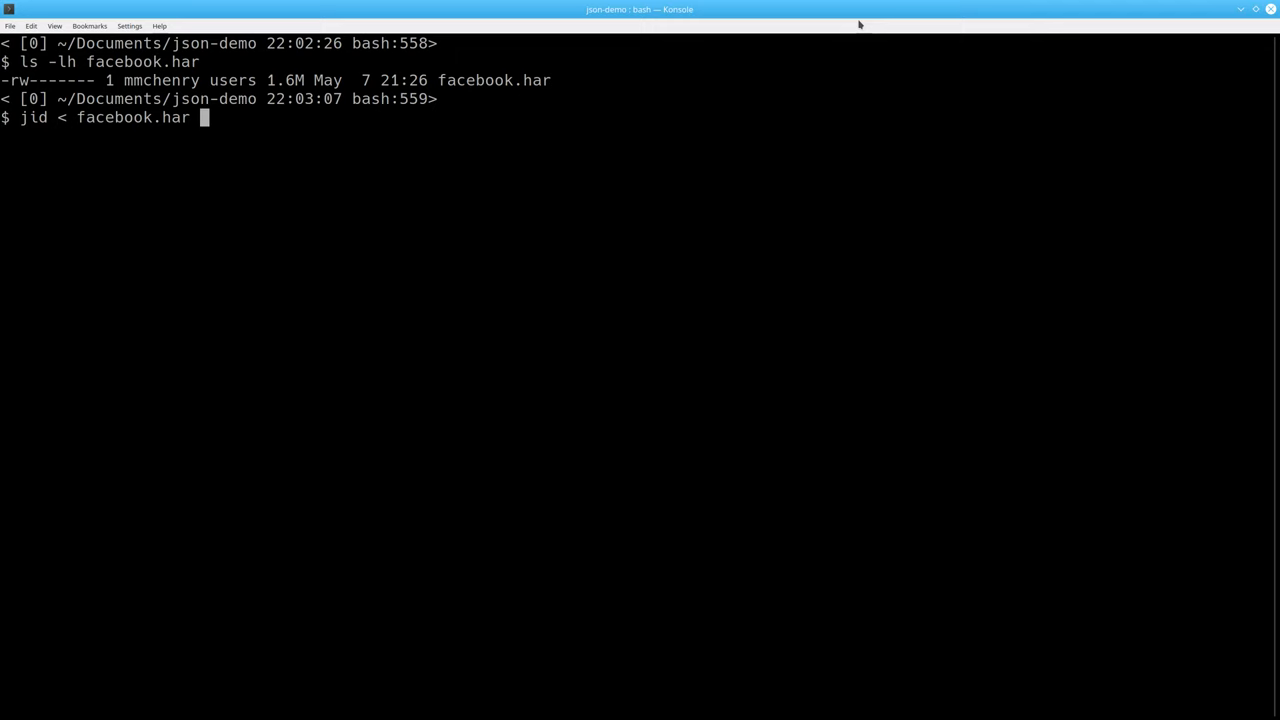
key("Return")
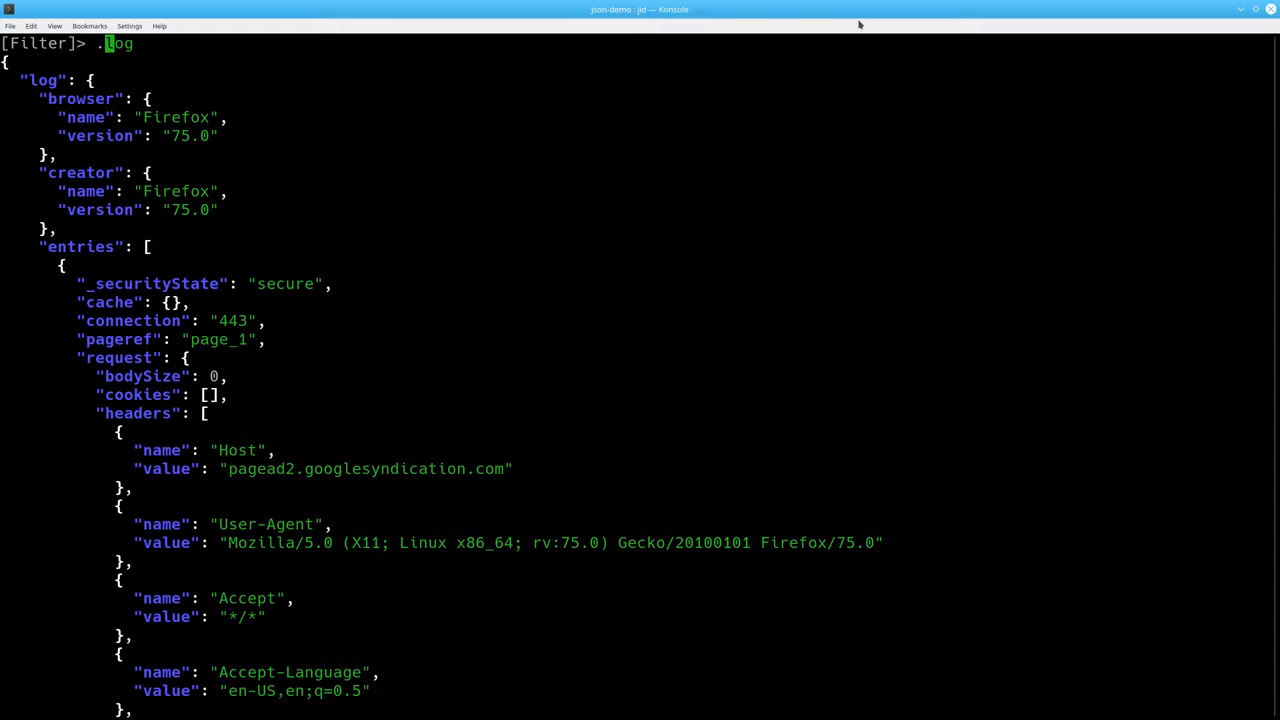
key("Return")
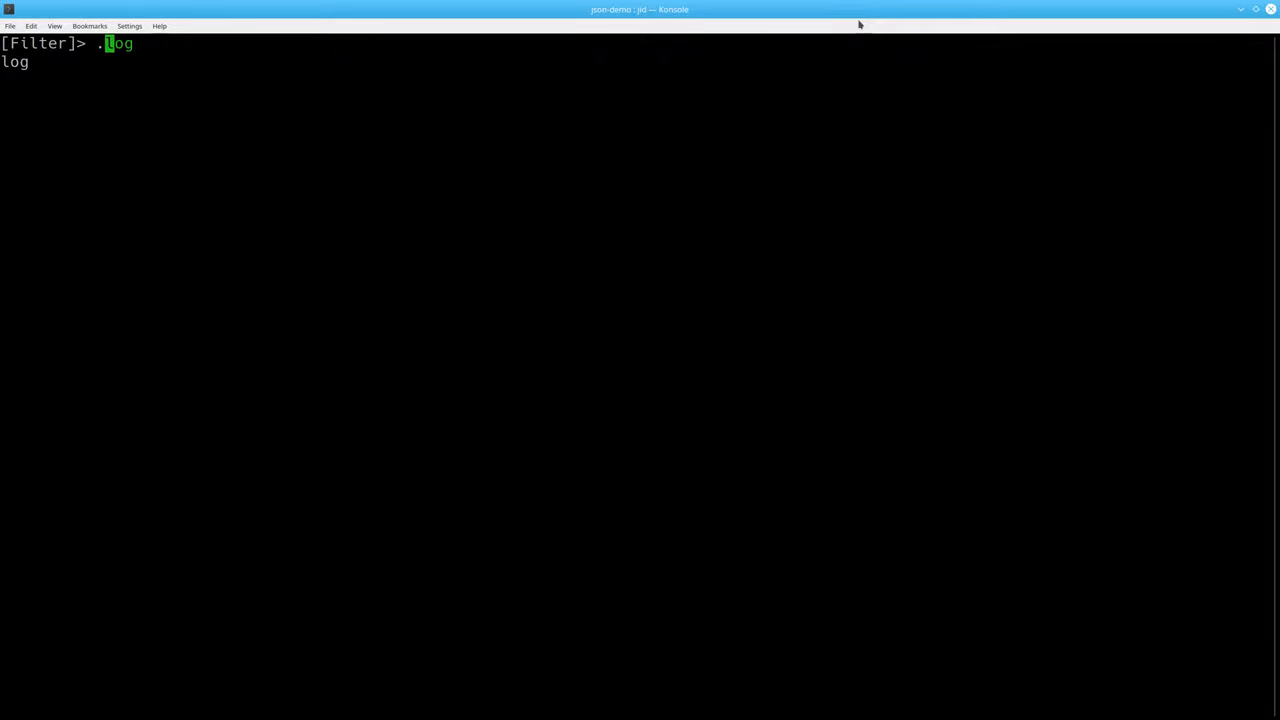
type(".")
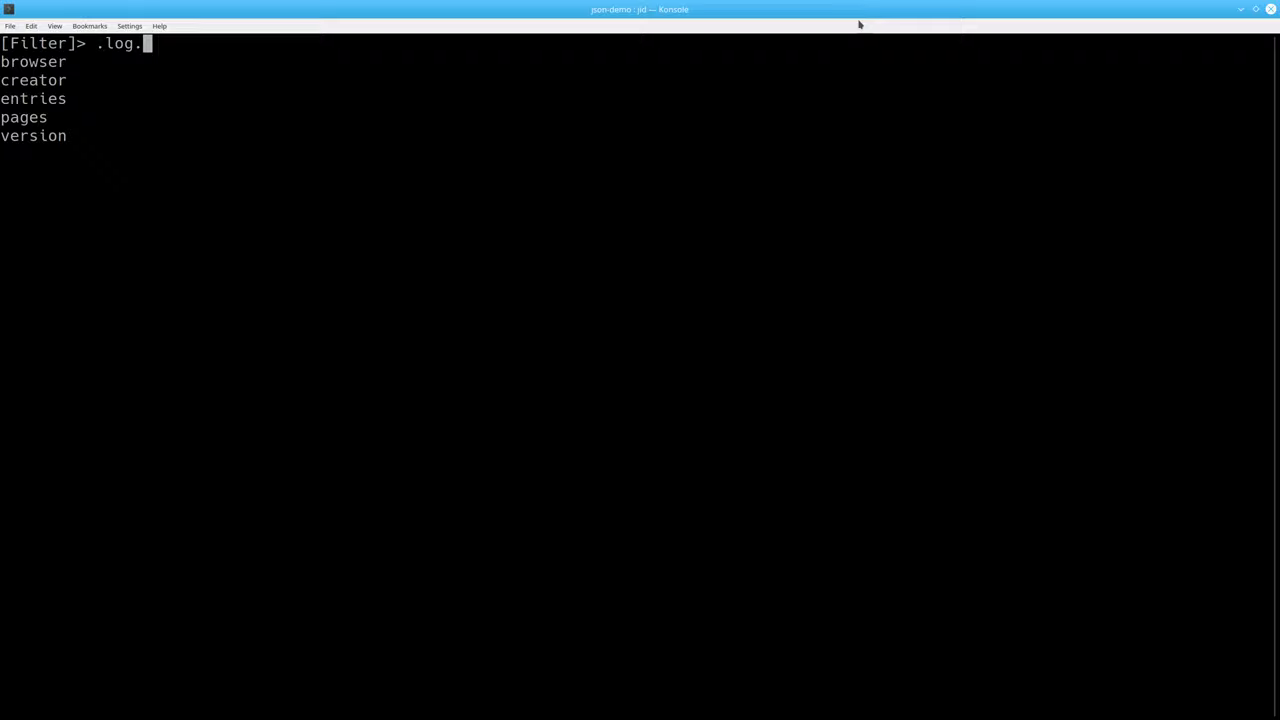
type("pages")
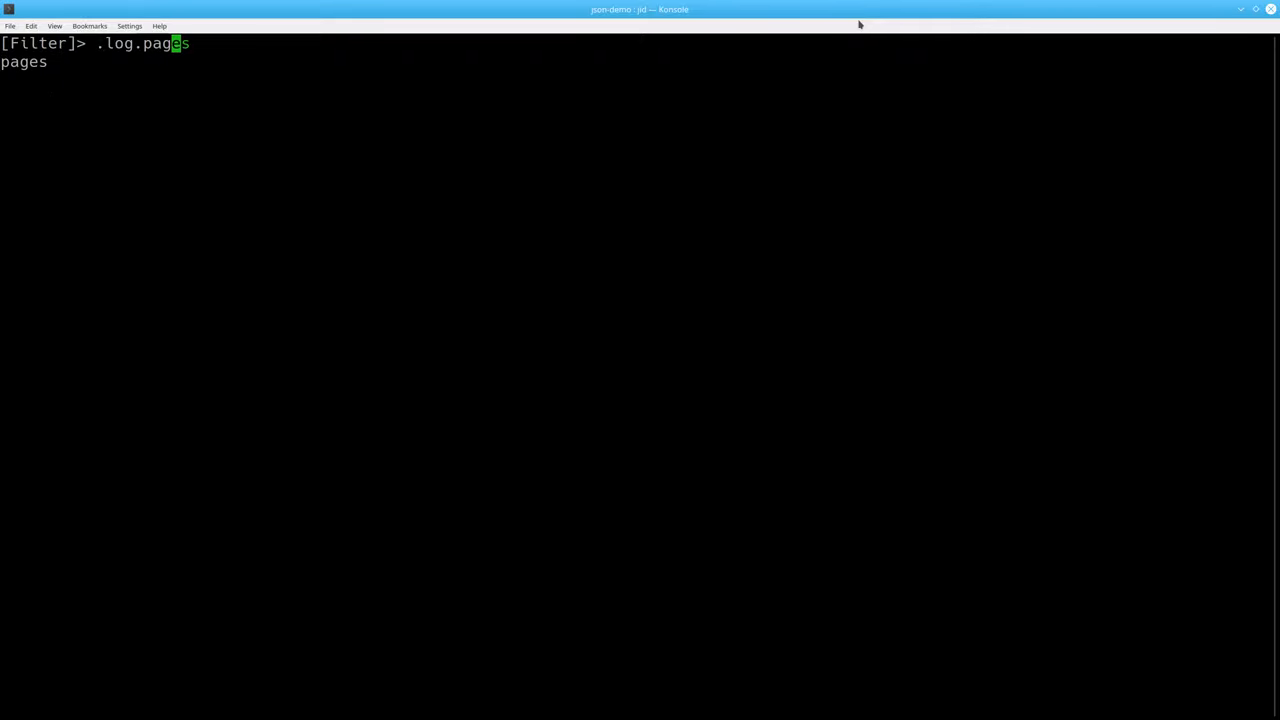
type("[0]")
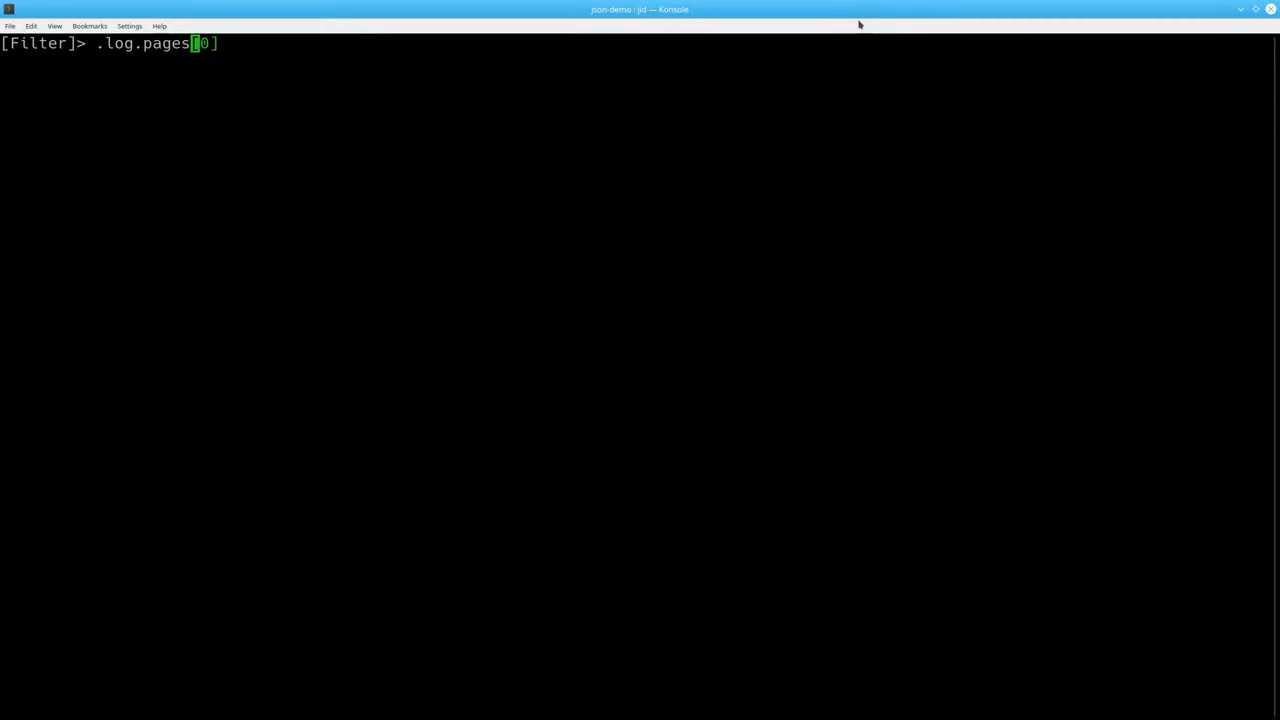
key("Return")
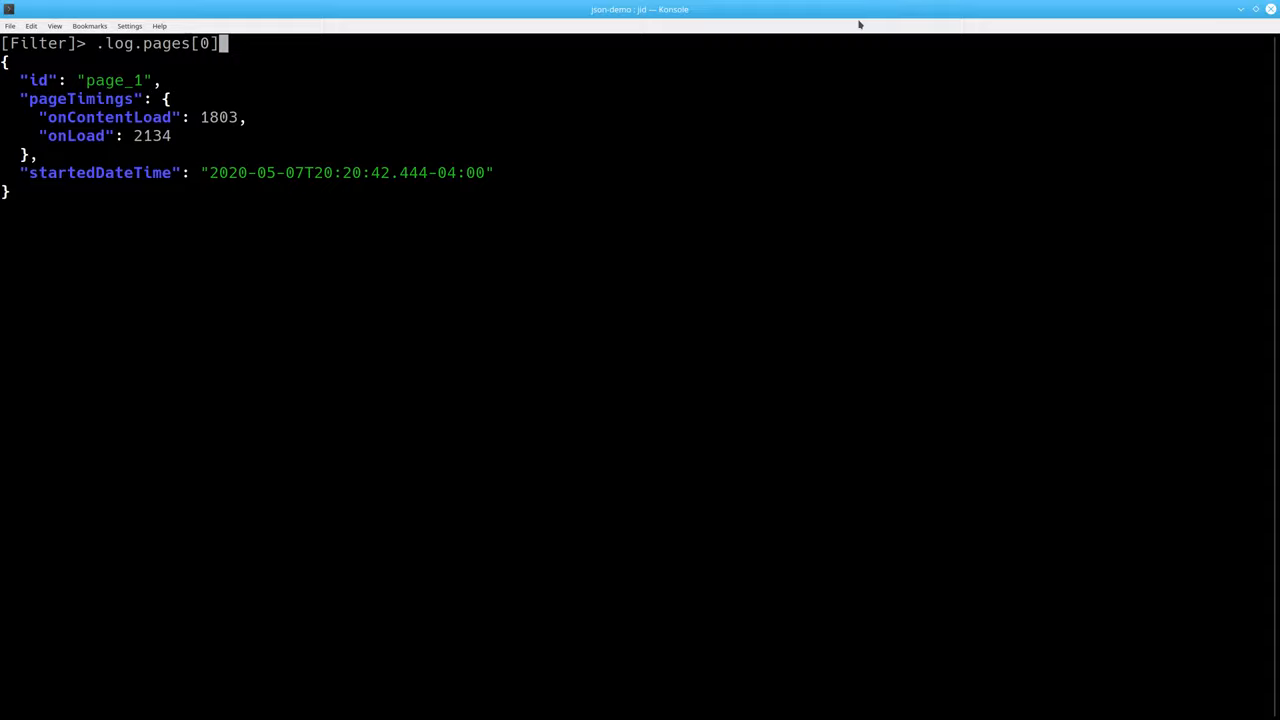
type(".pageTimings")
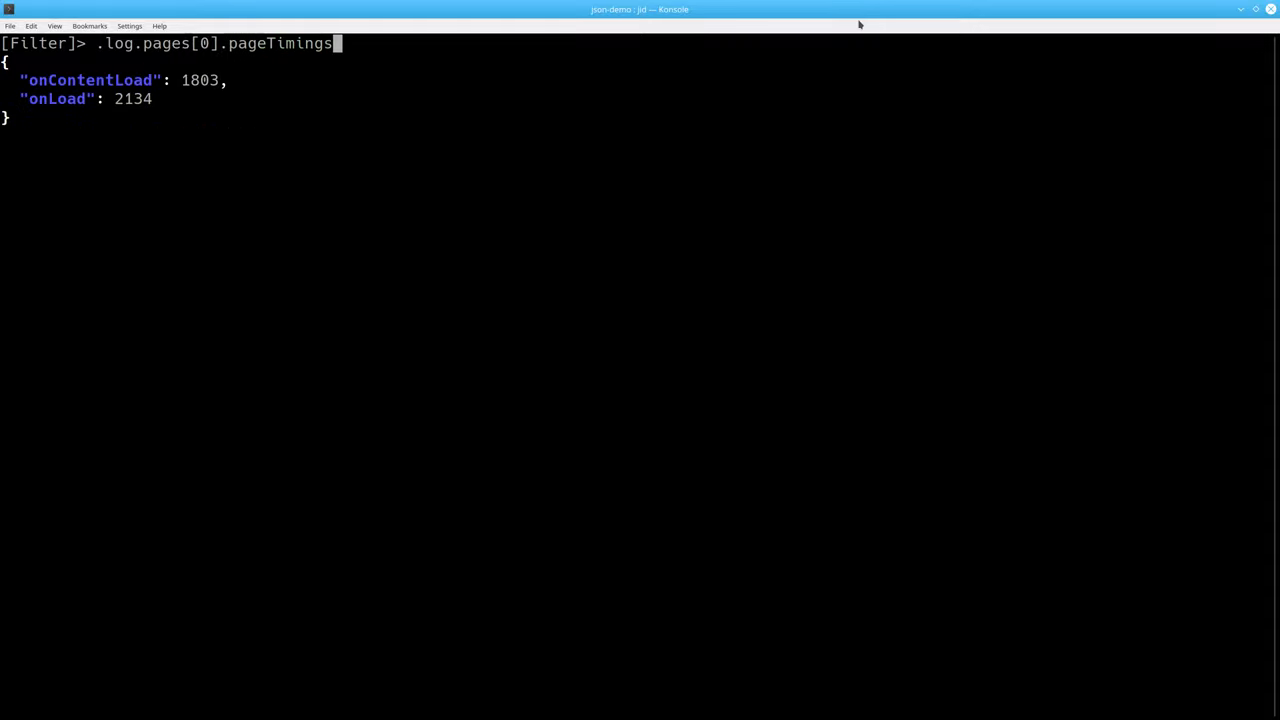
type(".on")
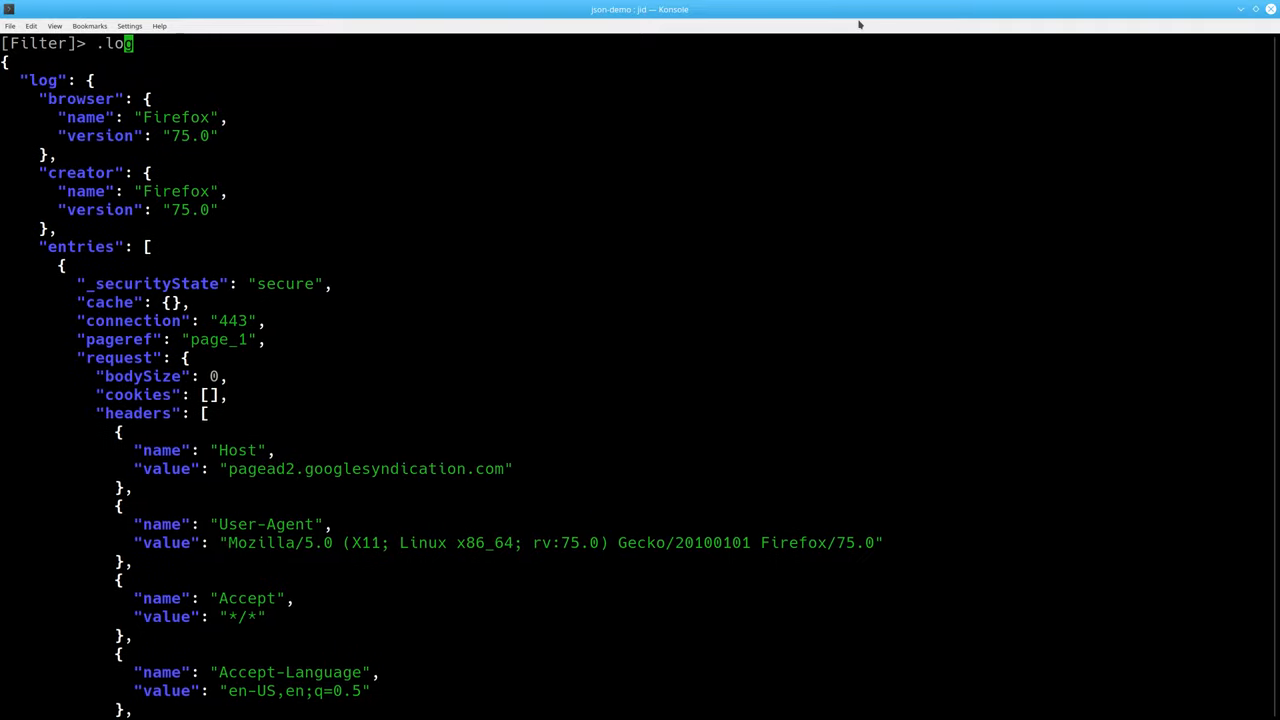
Set the jid filter to .log.entries[0] to show the first entry
type(".")
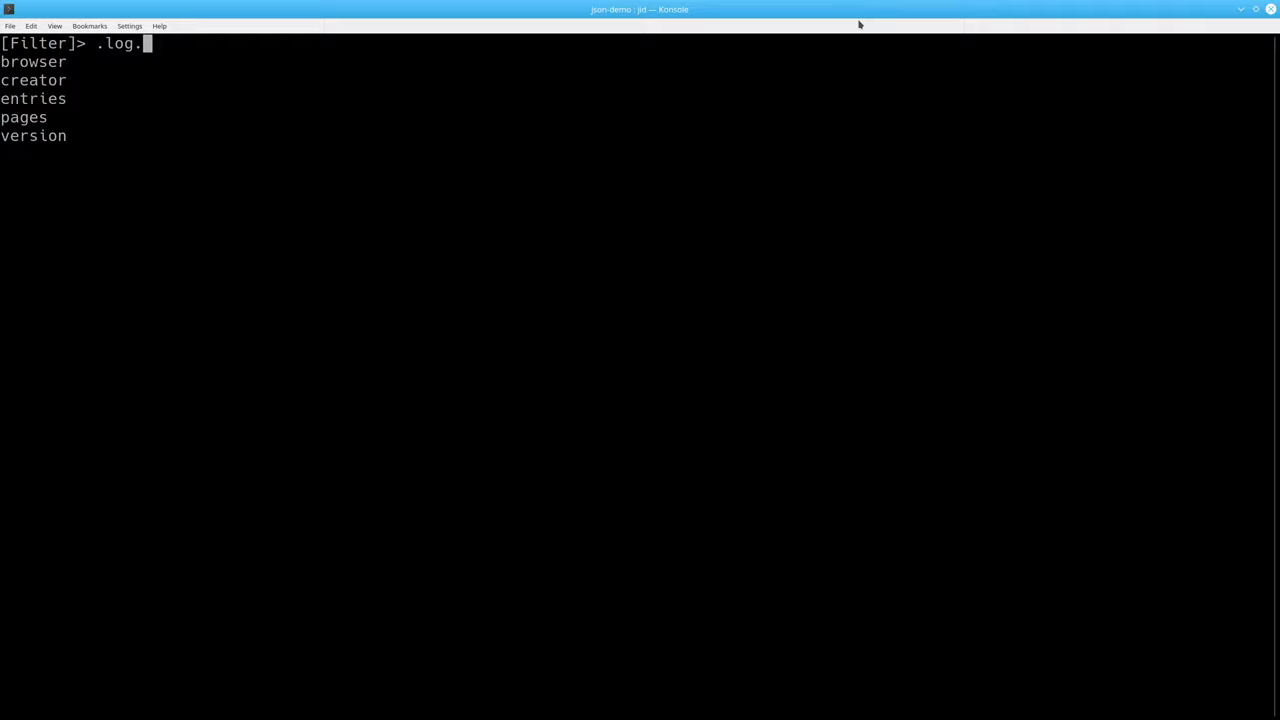
type("entries")
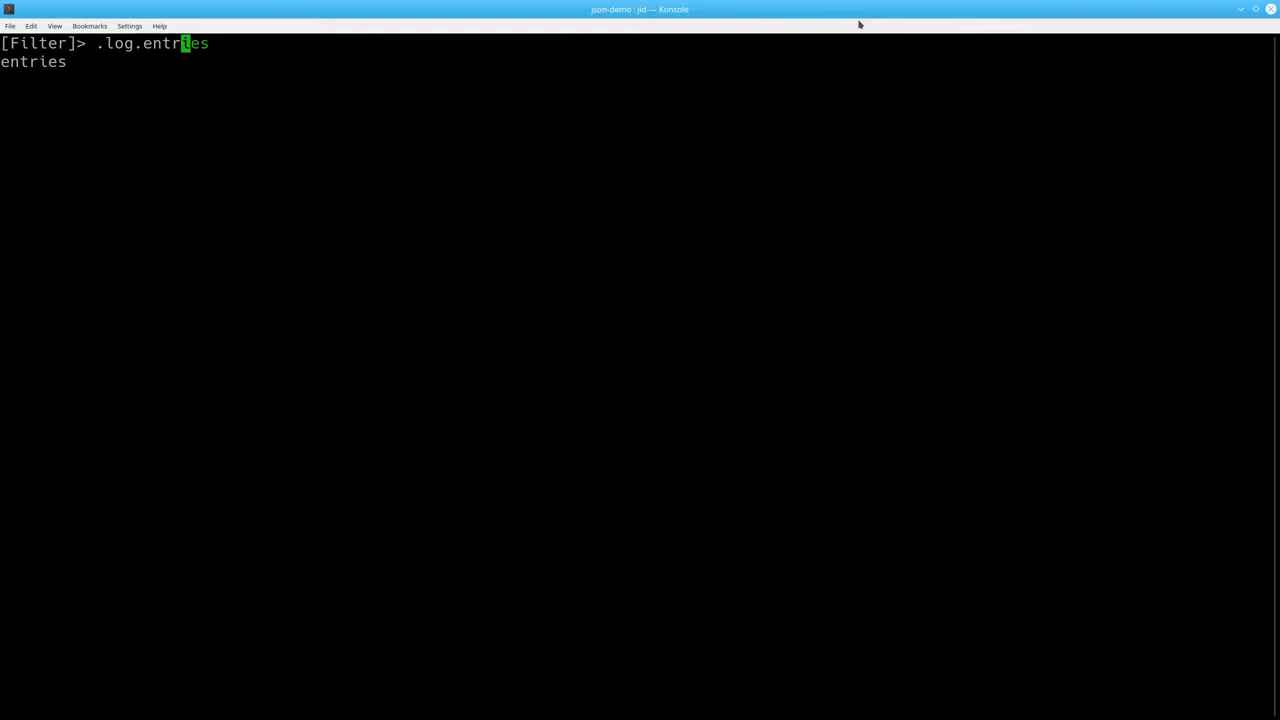
type("[")
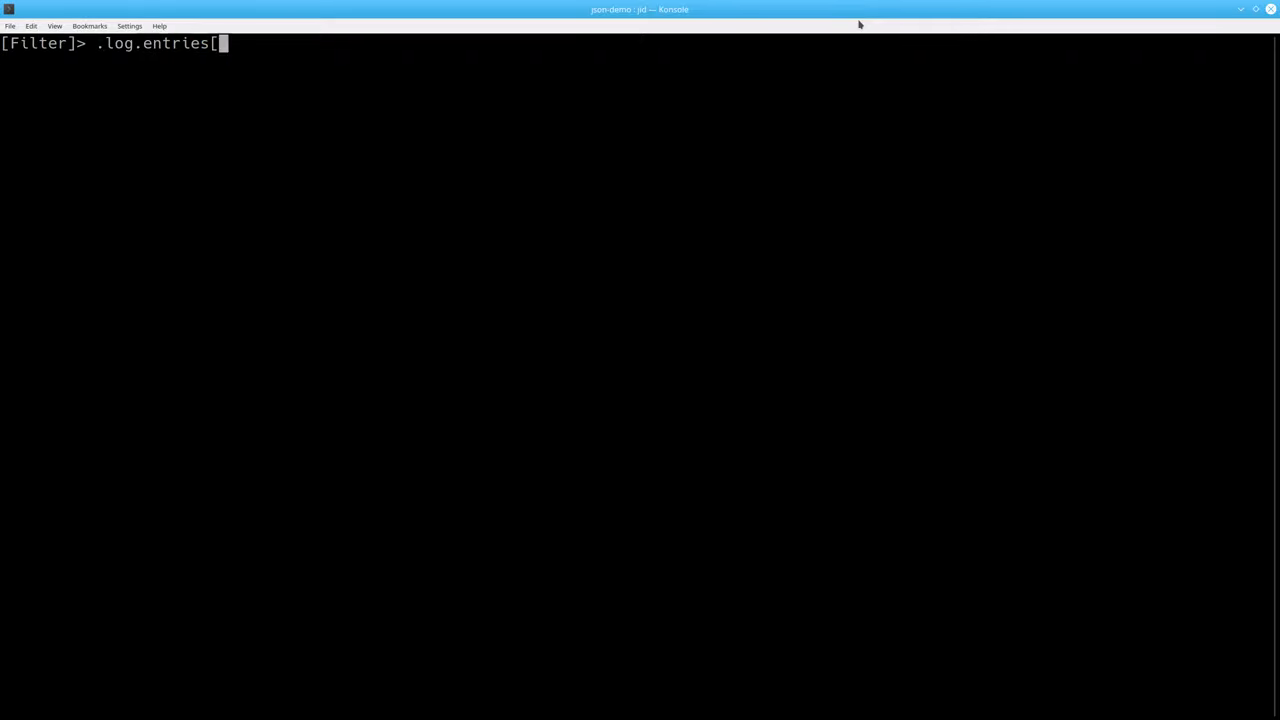
type("0]")
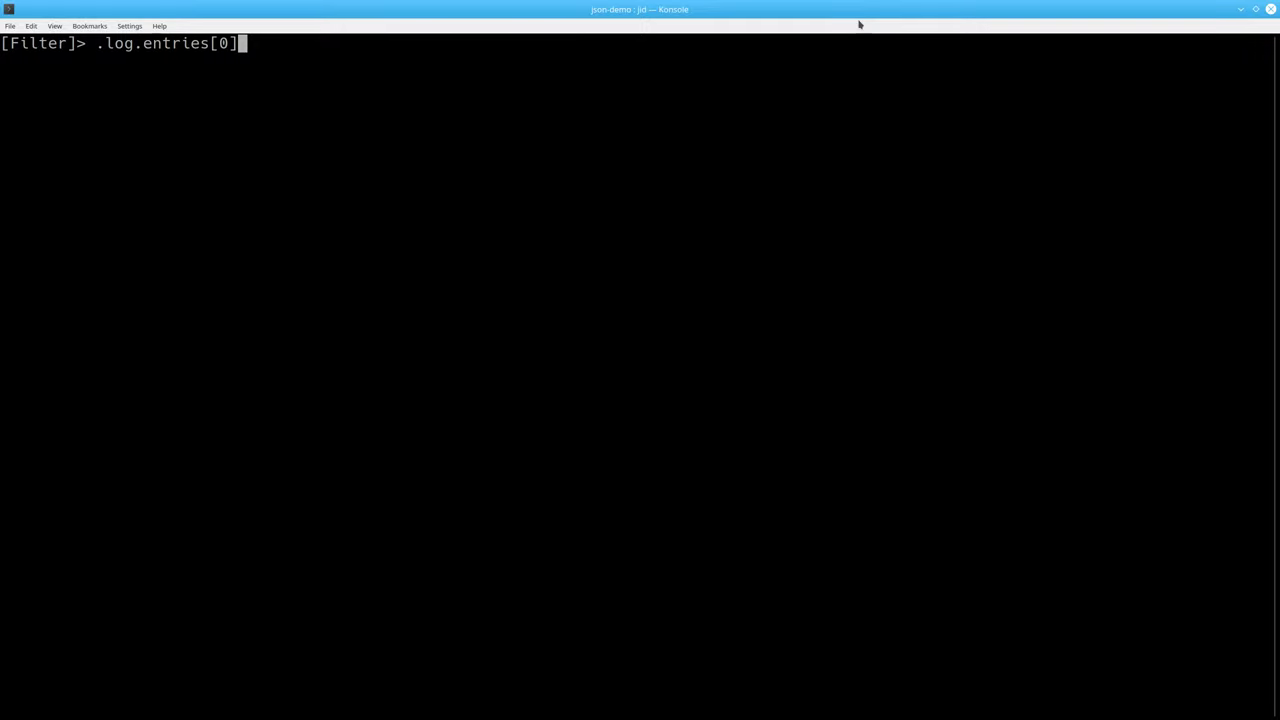
key("Return")
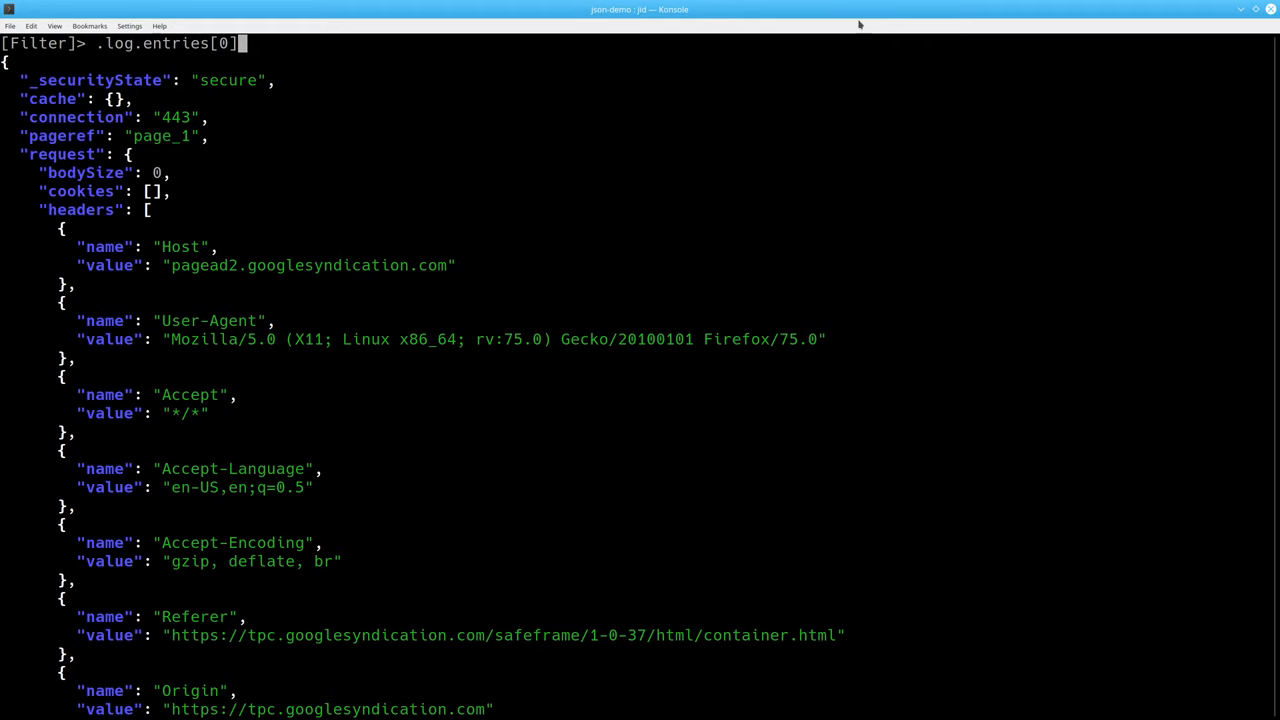
Extend the filter to .log.entries[0].request.url, showing the googlesyndication activeview URL
type(".re")
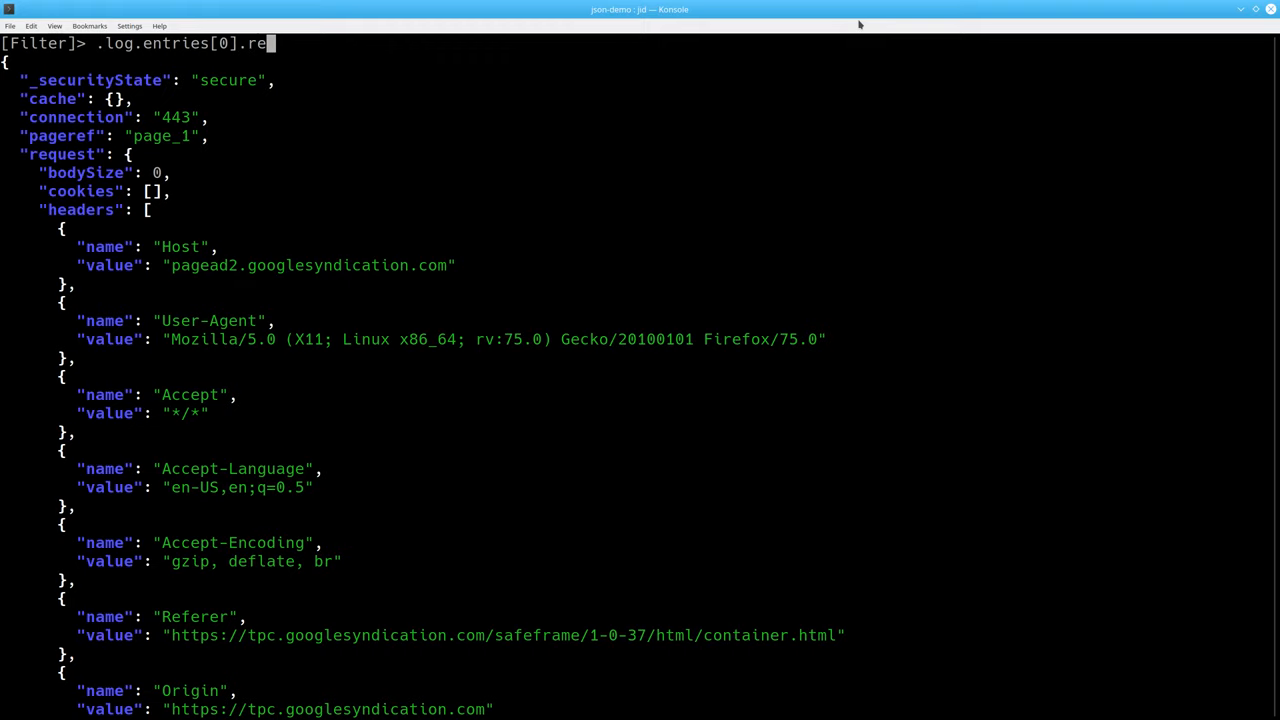
type("quest")
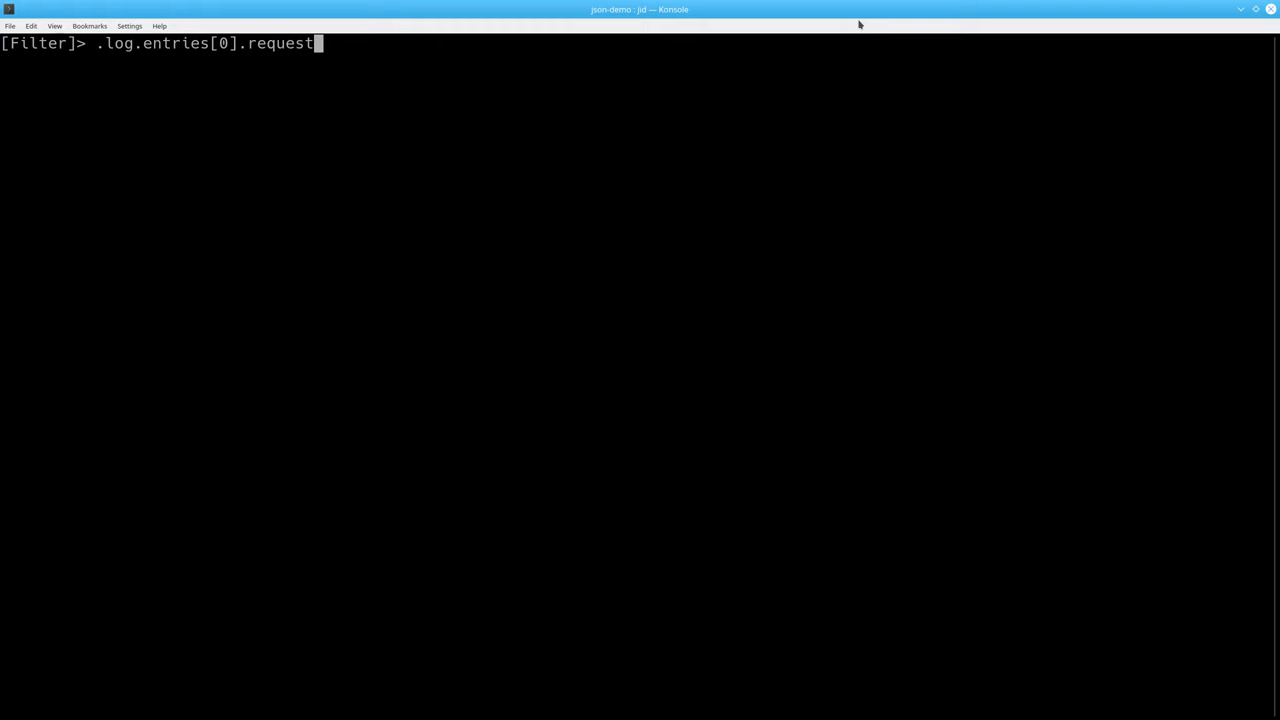
type(".")
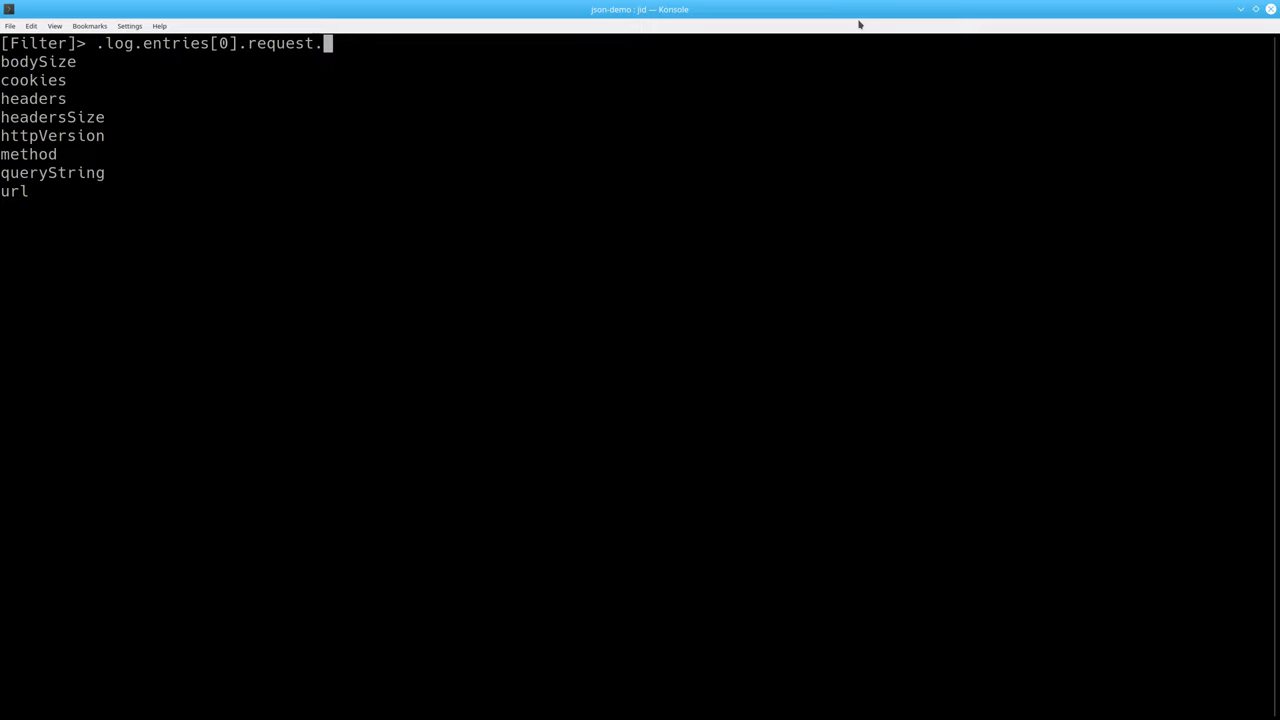
type("url")
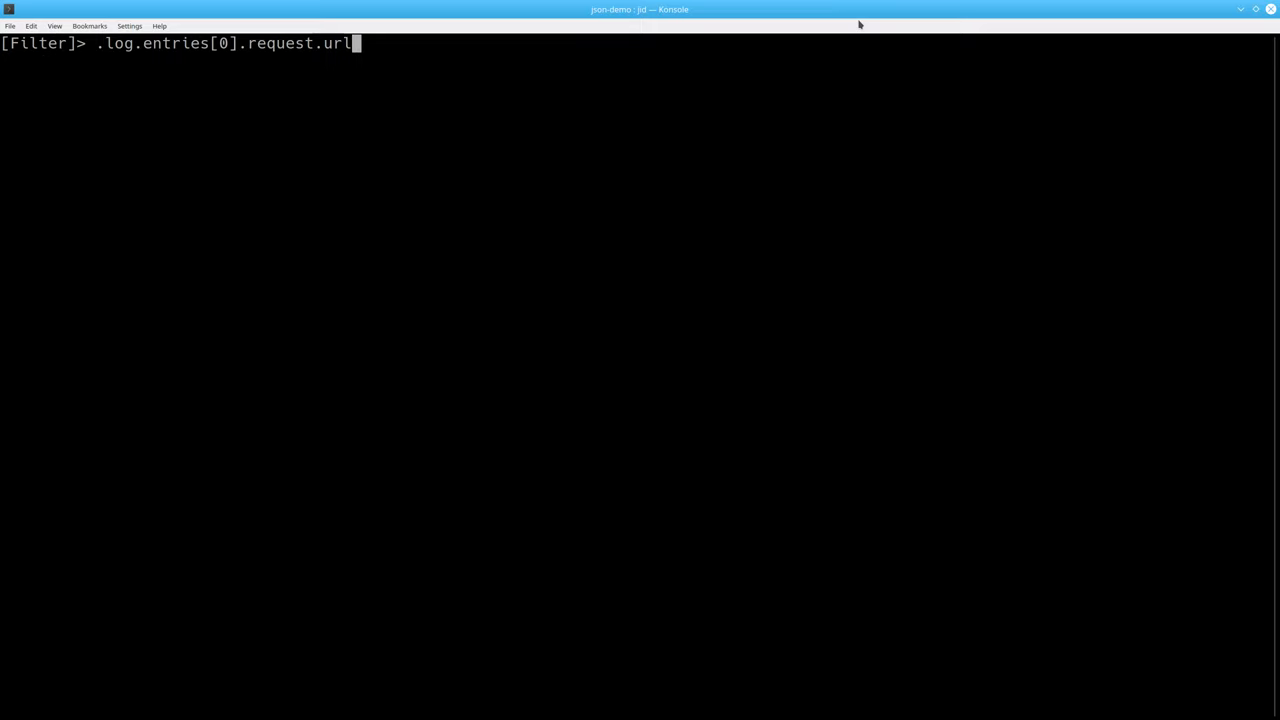
key("Return")
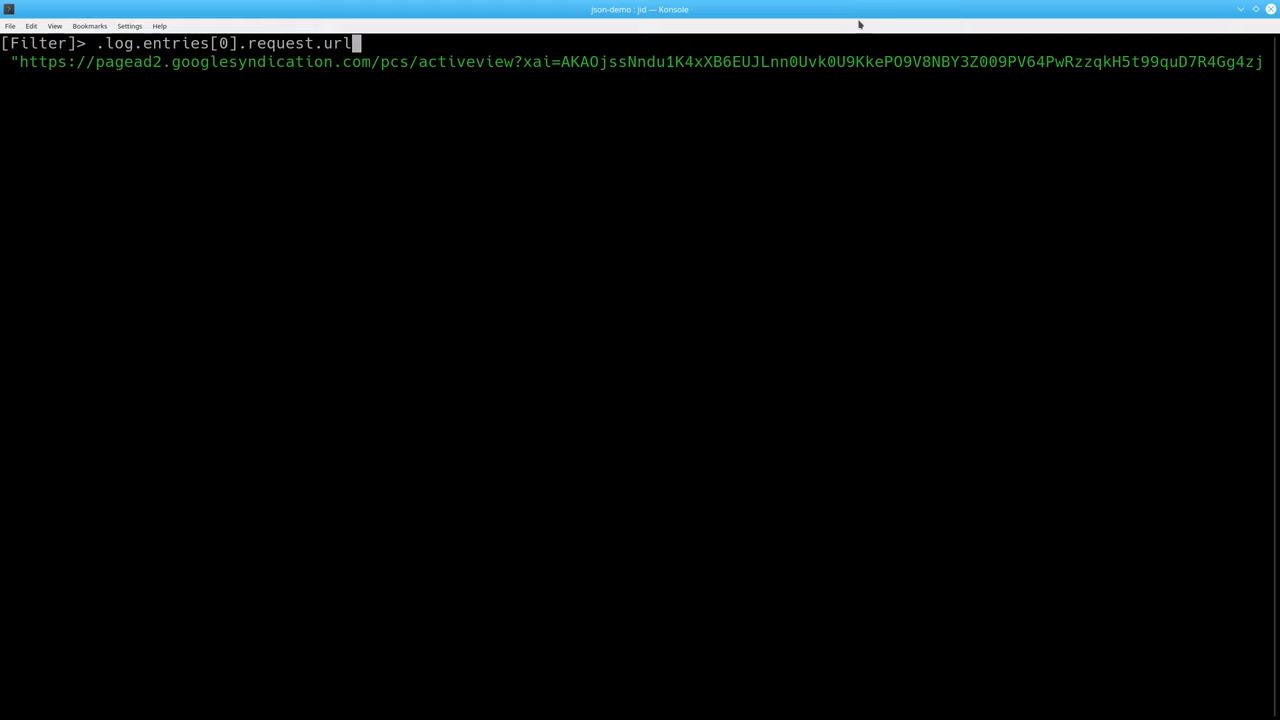
mouse_move(131, 61)
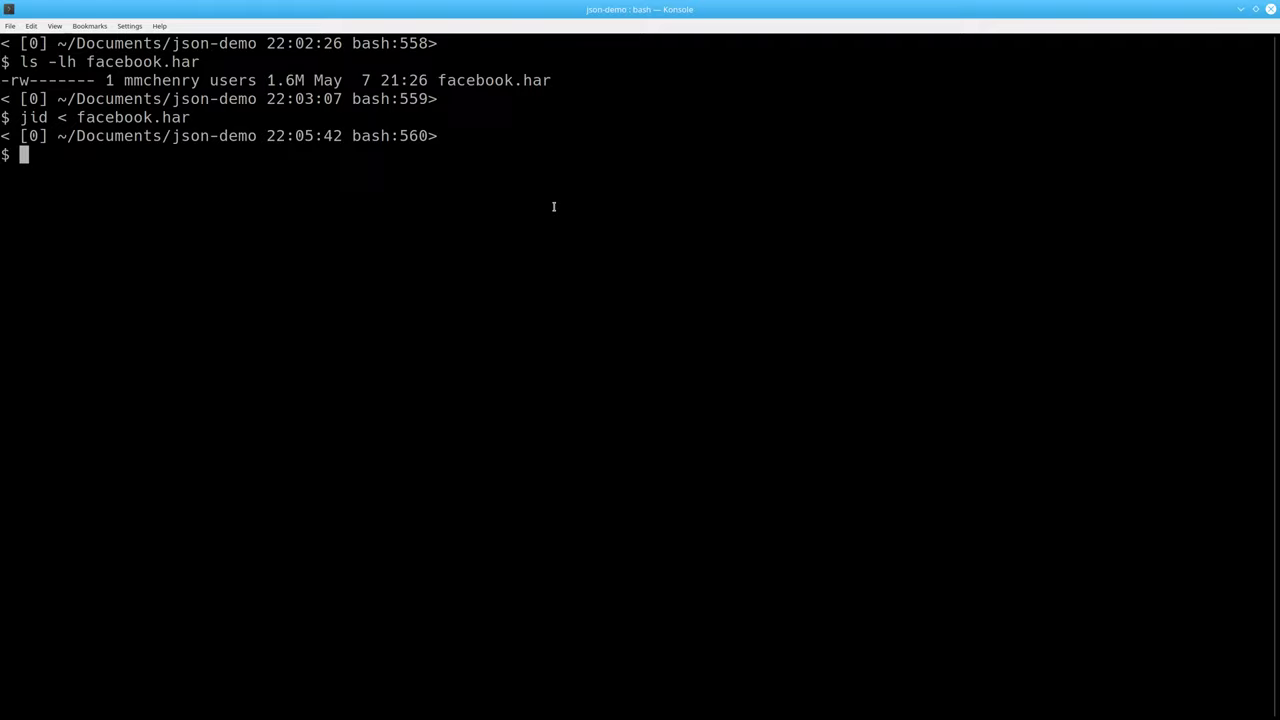
Print the first request URL with jq -S, then every entry's request URL
type("cat facebook.har |")
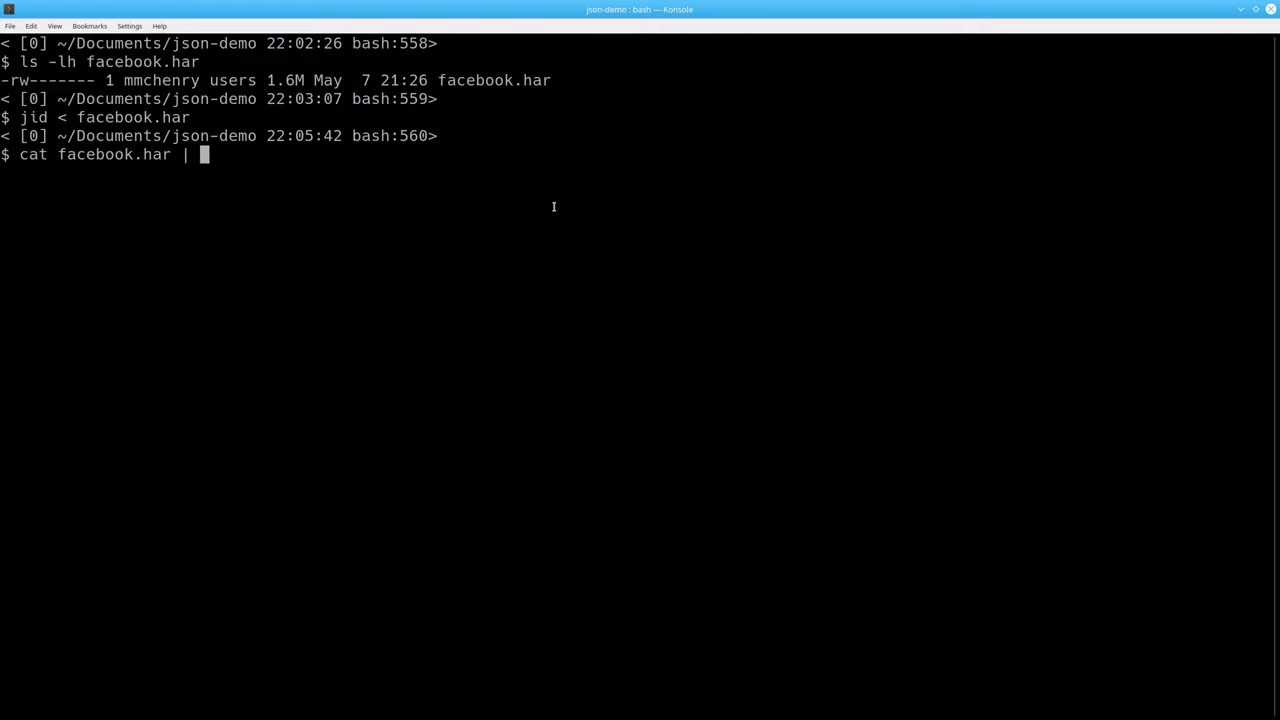
type("jq -S")
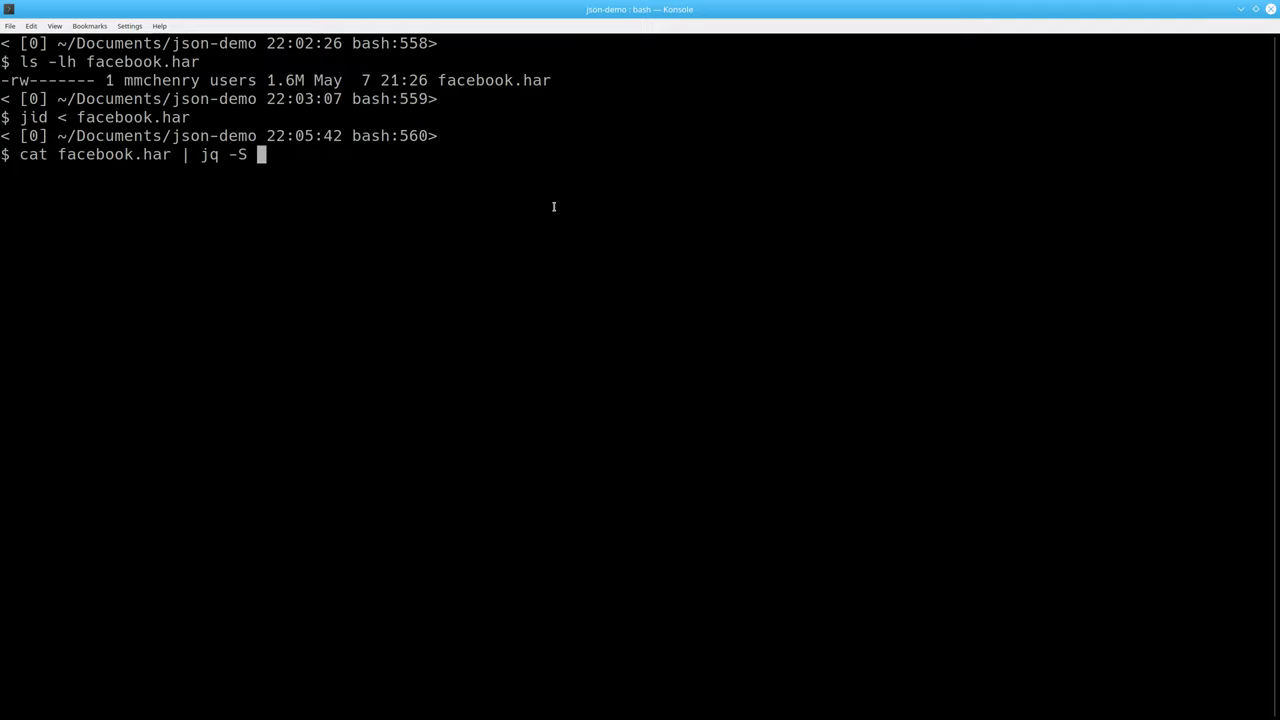
type("'.log.entries[0].request.url")
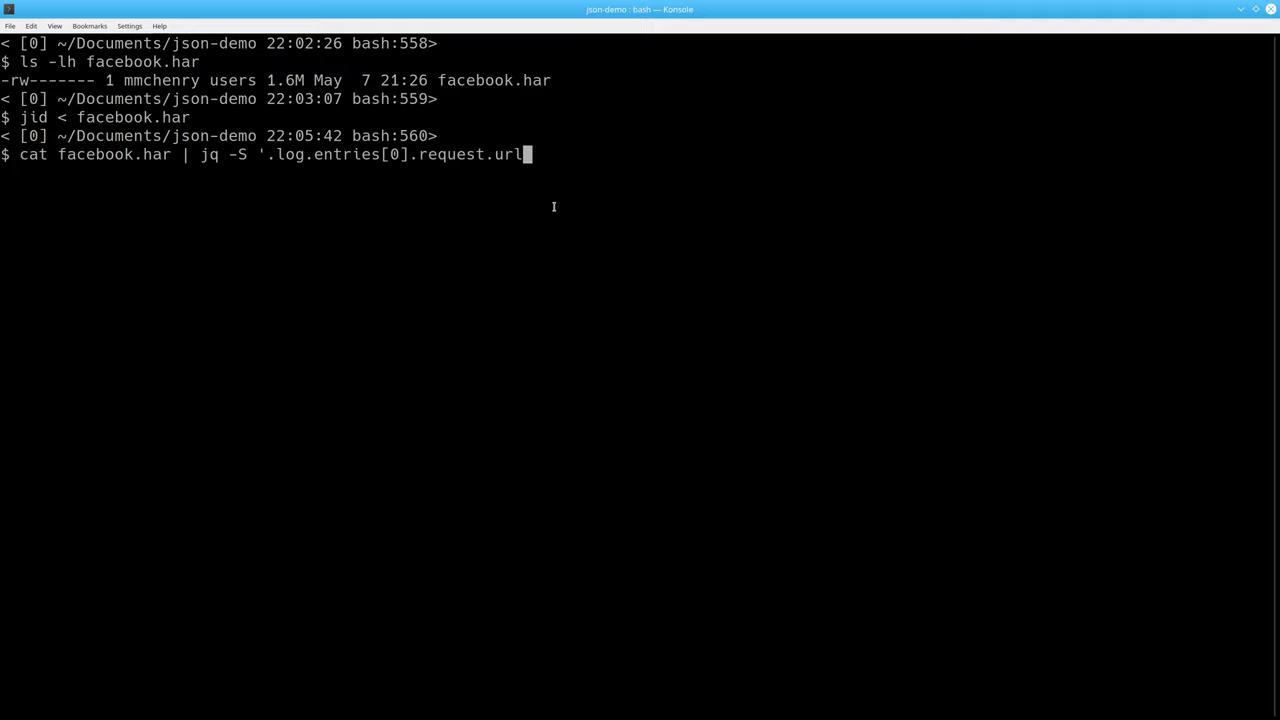
type("'")
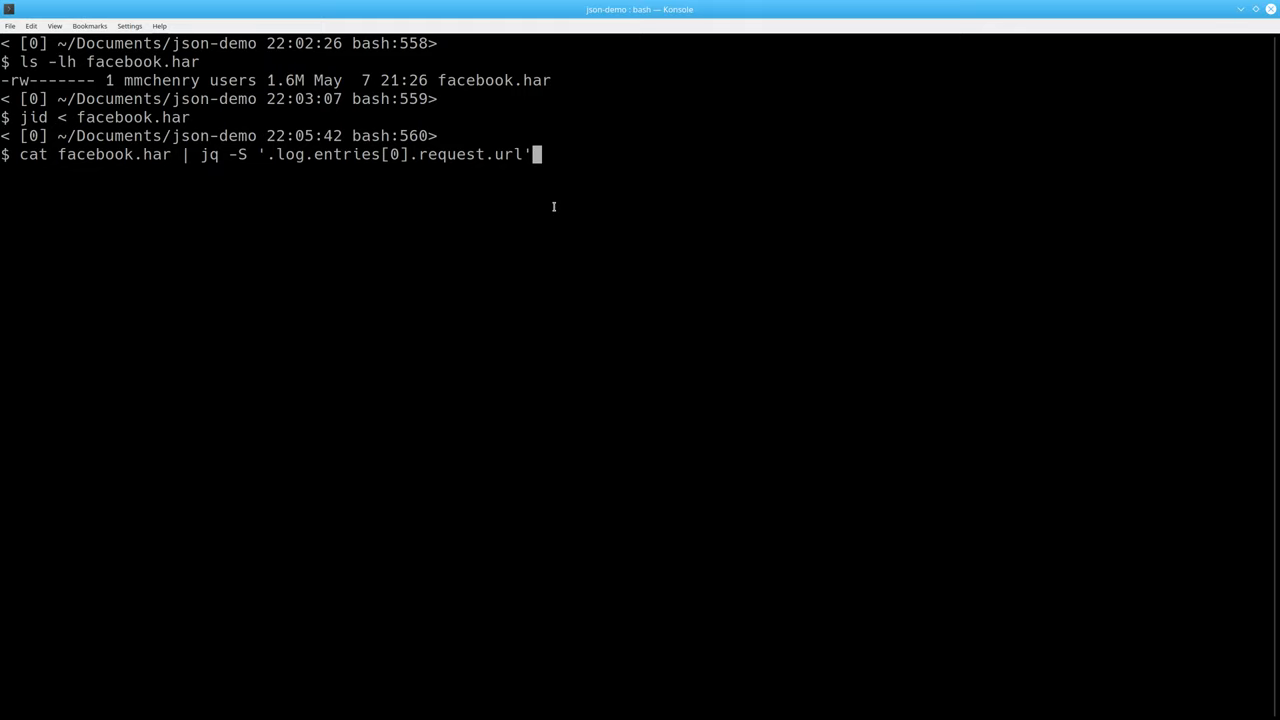
key("Return")
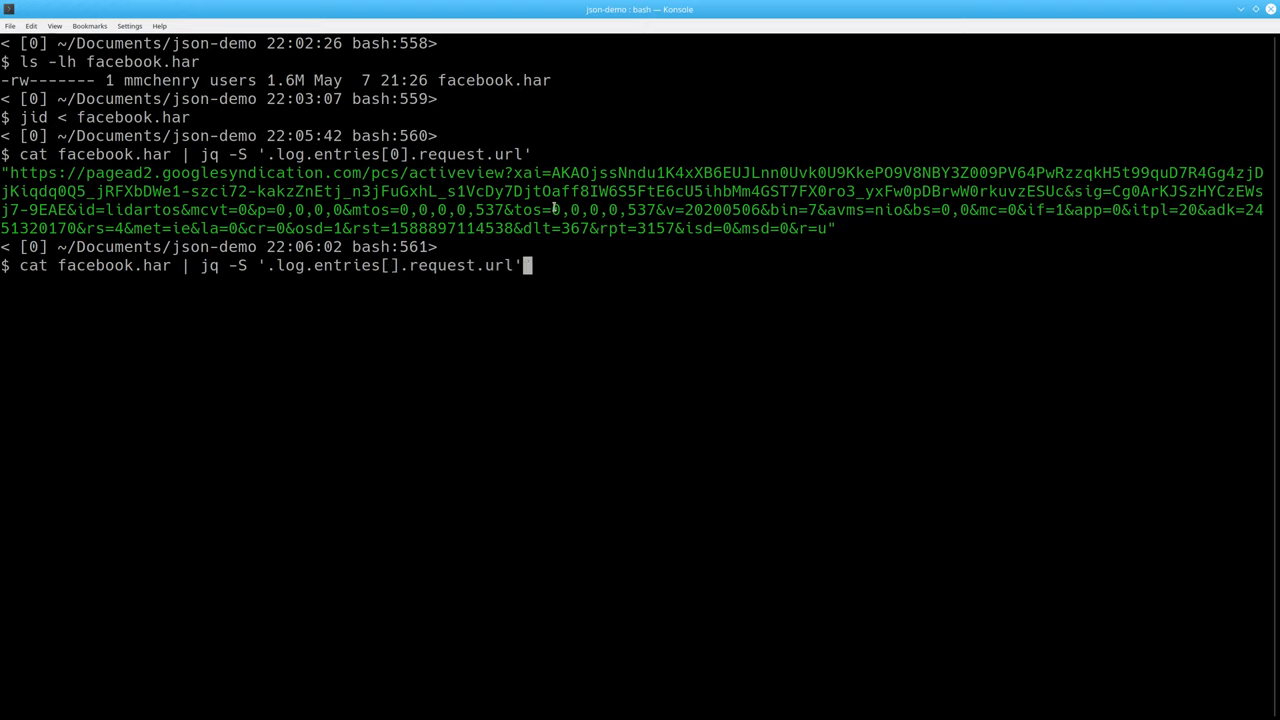
double_click(433, 265)
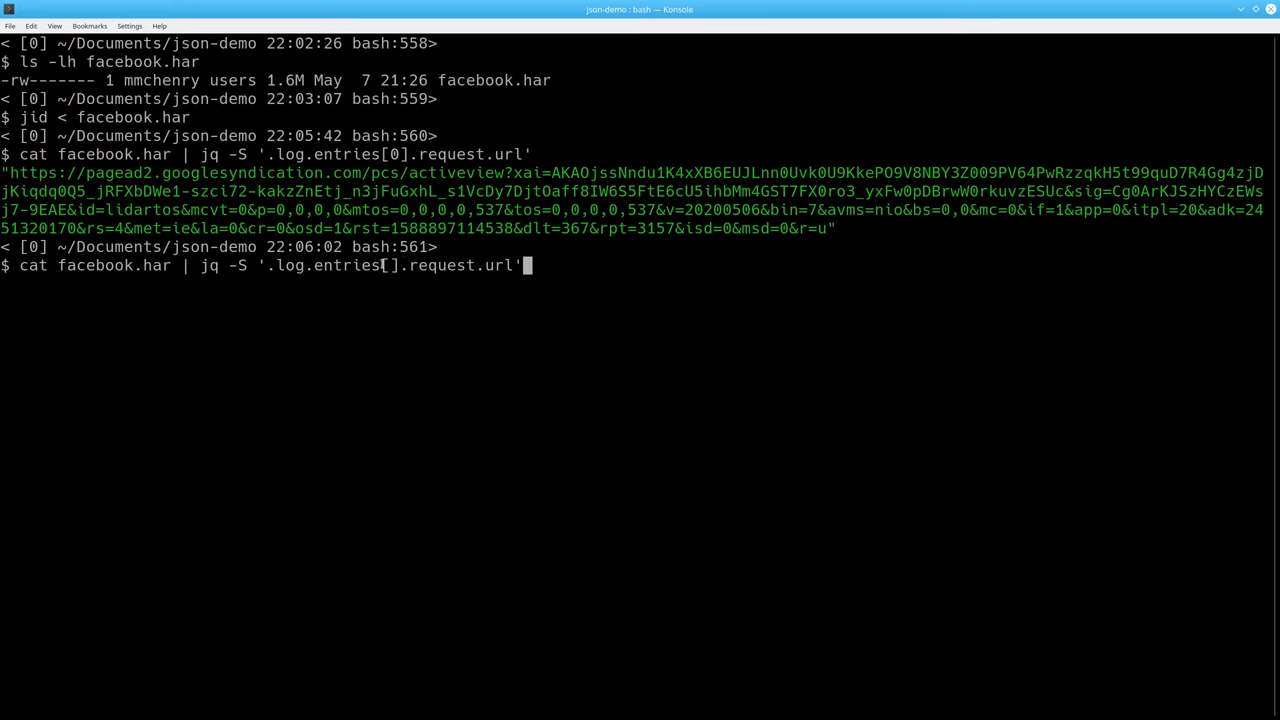
mouse_move(702, 287)
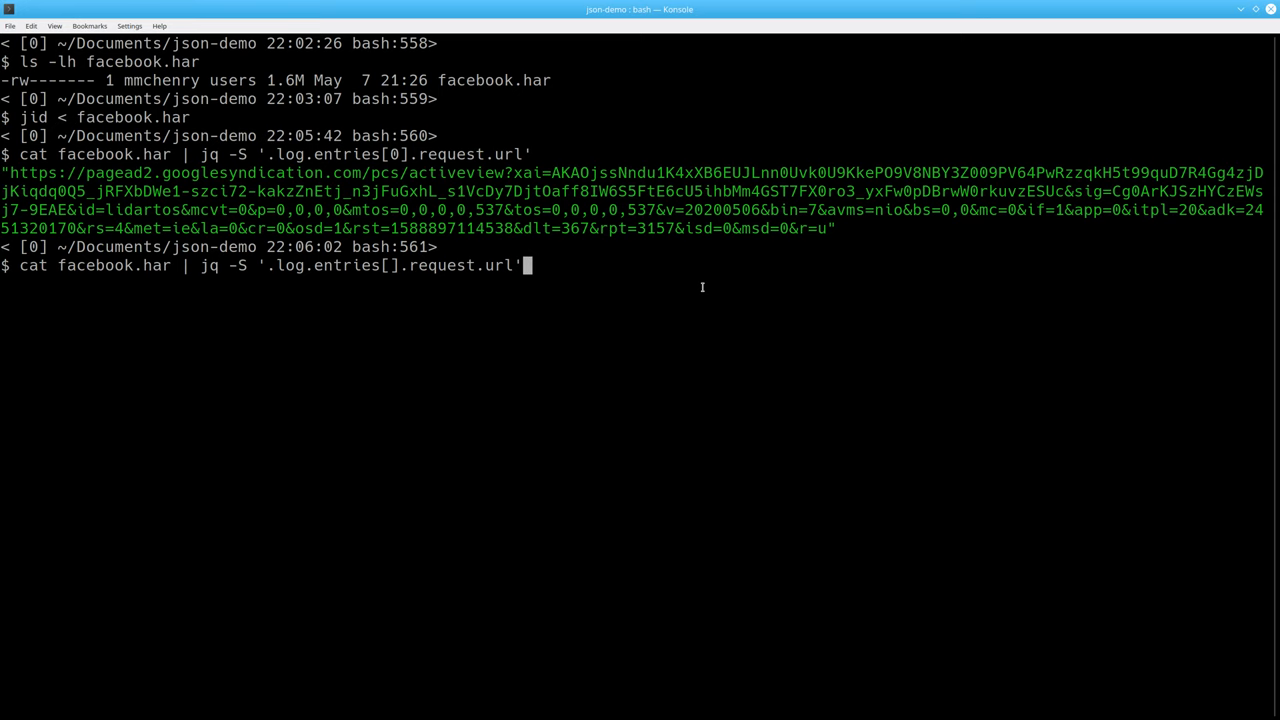
key("Return")
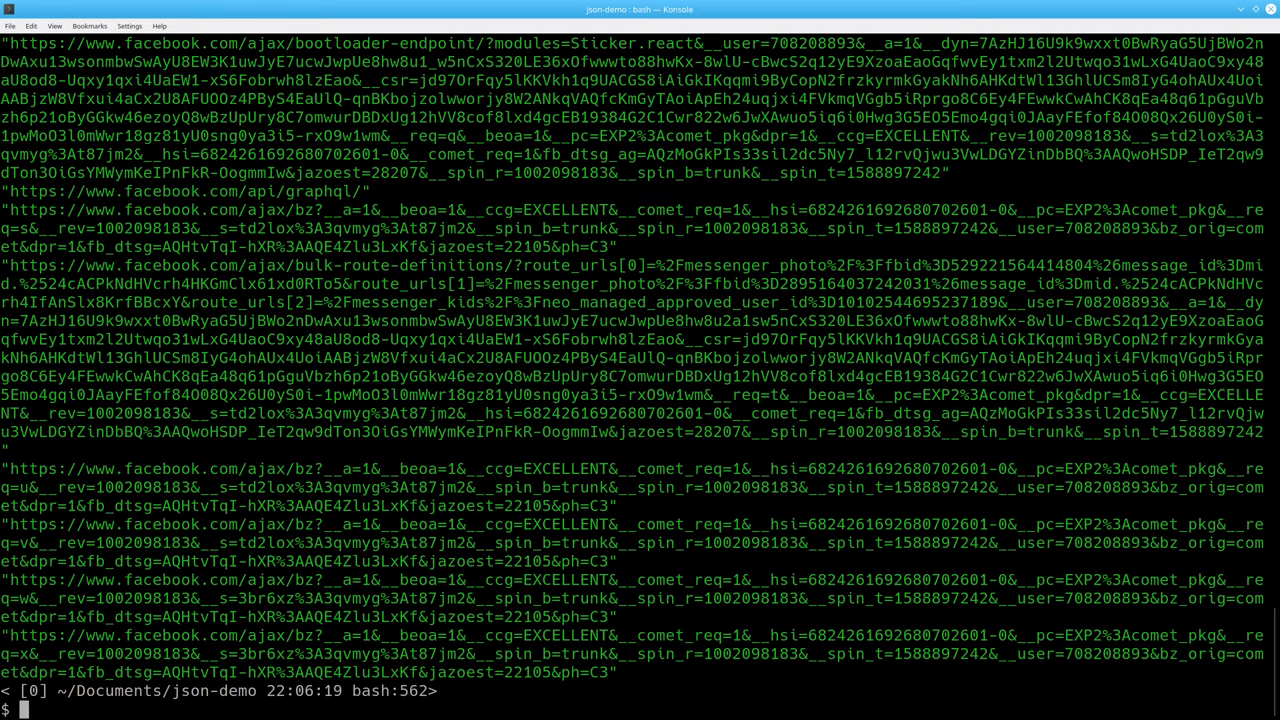
Type cat facebook.har | jq -S '.log.entries[].request.url' as a new pipeline
type("cat facebook.har | jq -S '.log.entries[].request.url'")
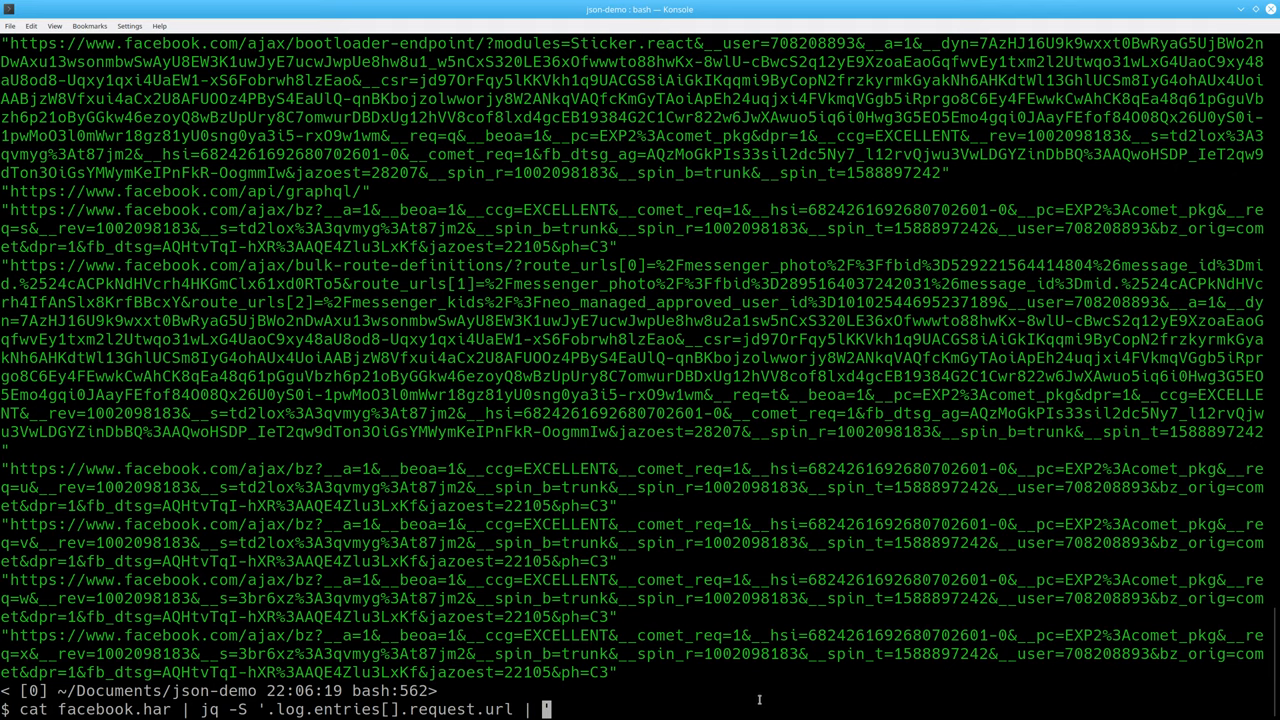
Filter with select(contains("api")), leaving five graphql and graphqlbatch URLs
type("select")
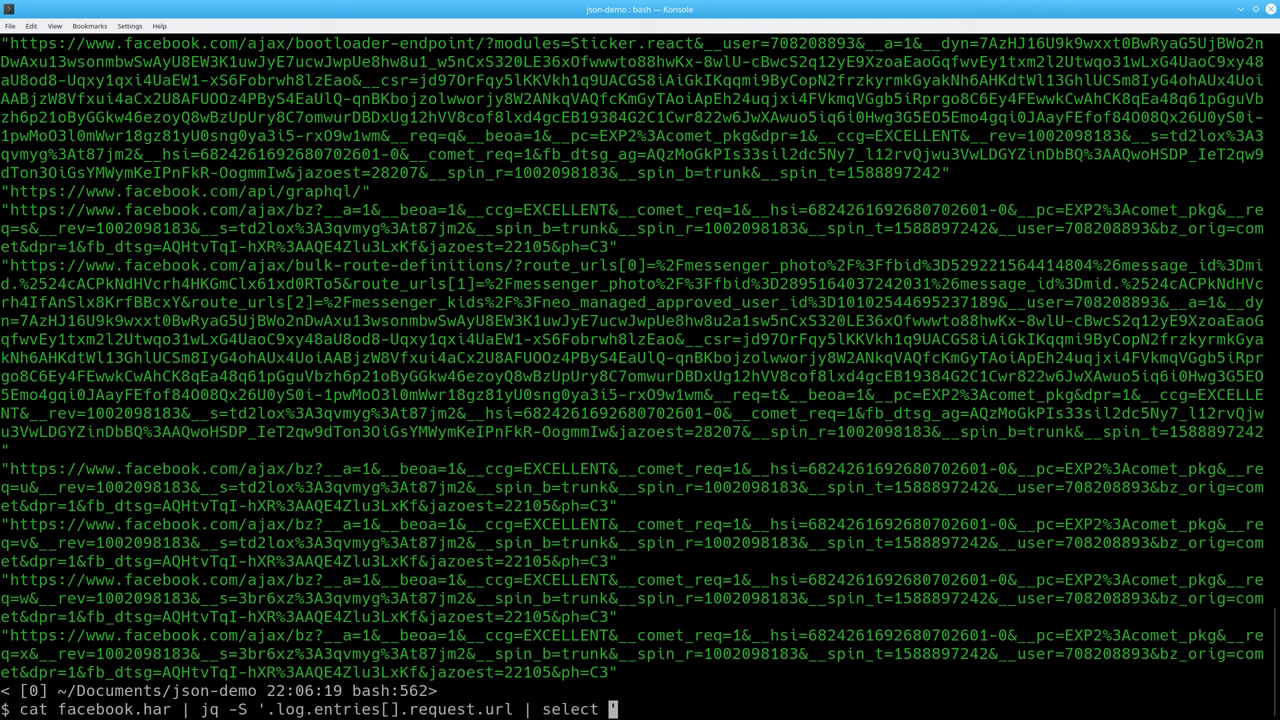
type("(")
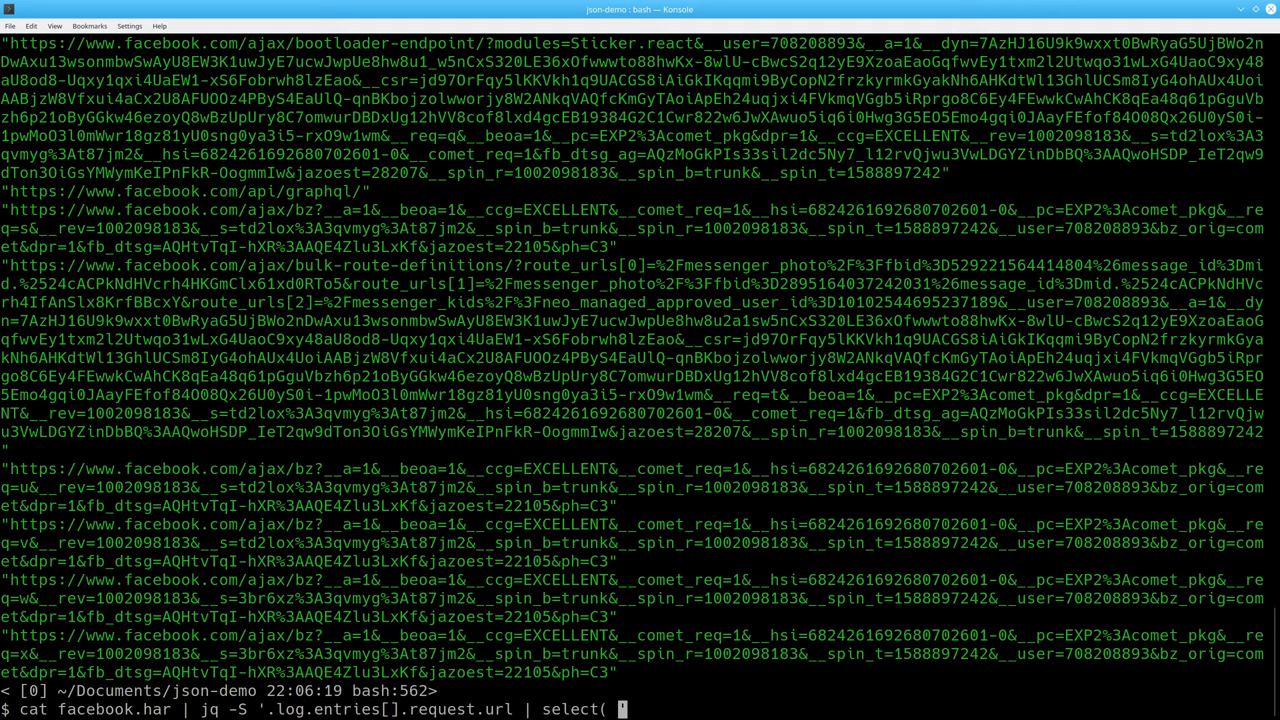
type("contains(")
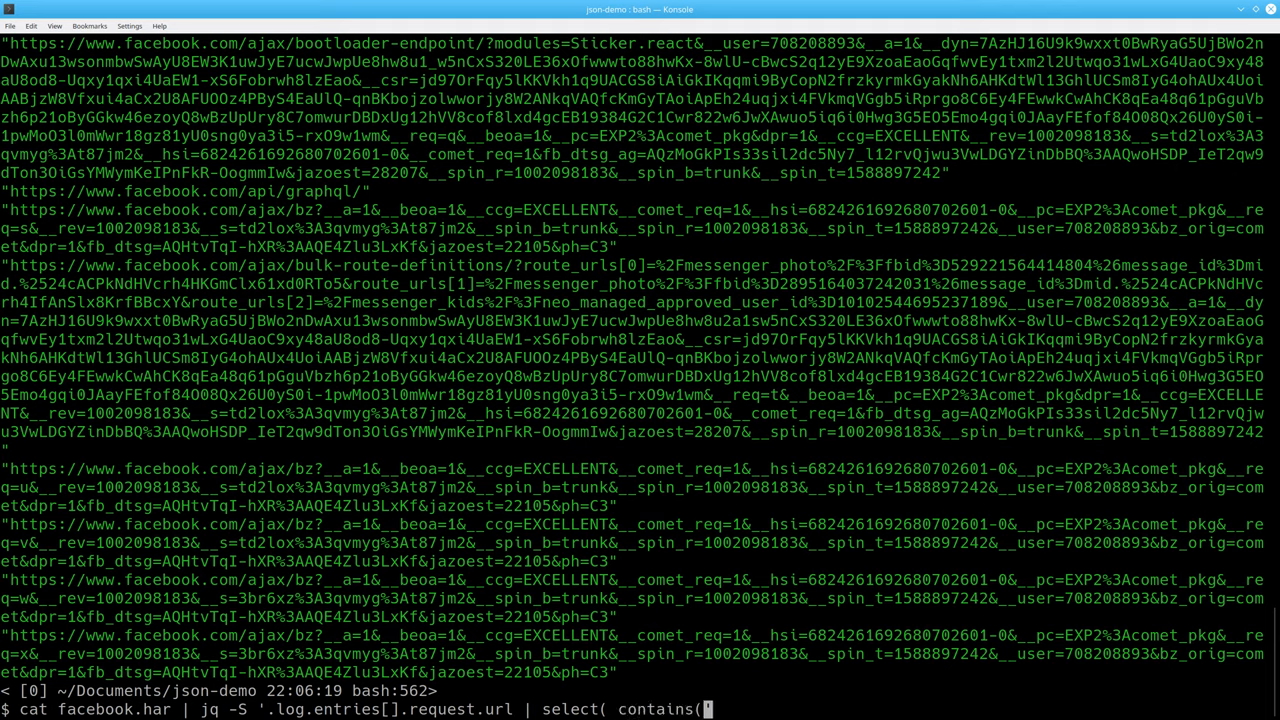
type("\"api\")")
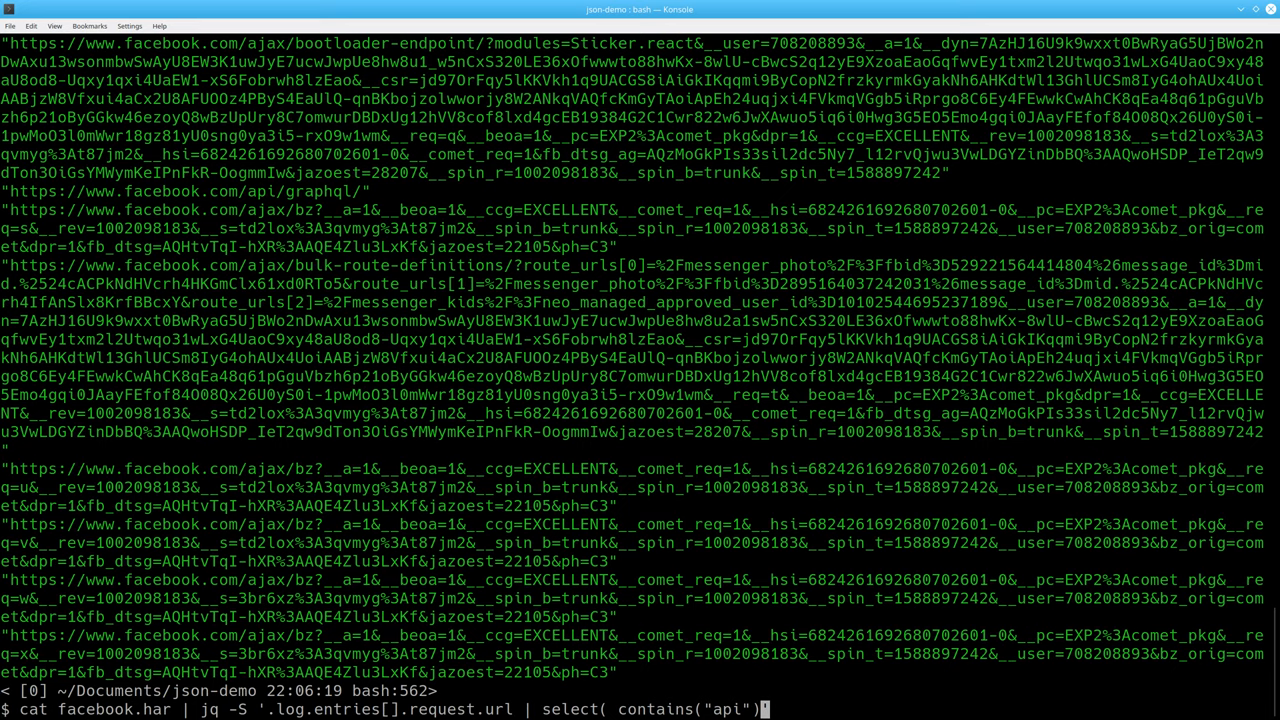
key("Return")
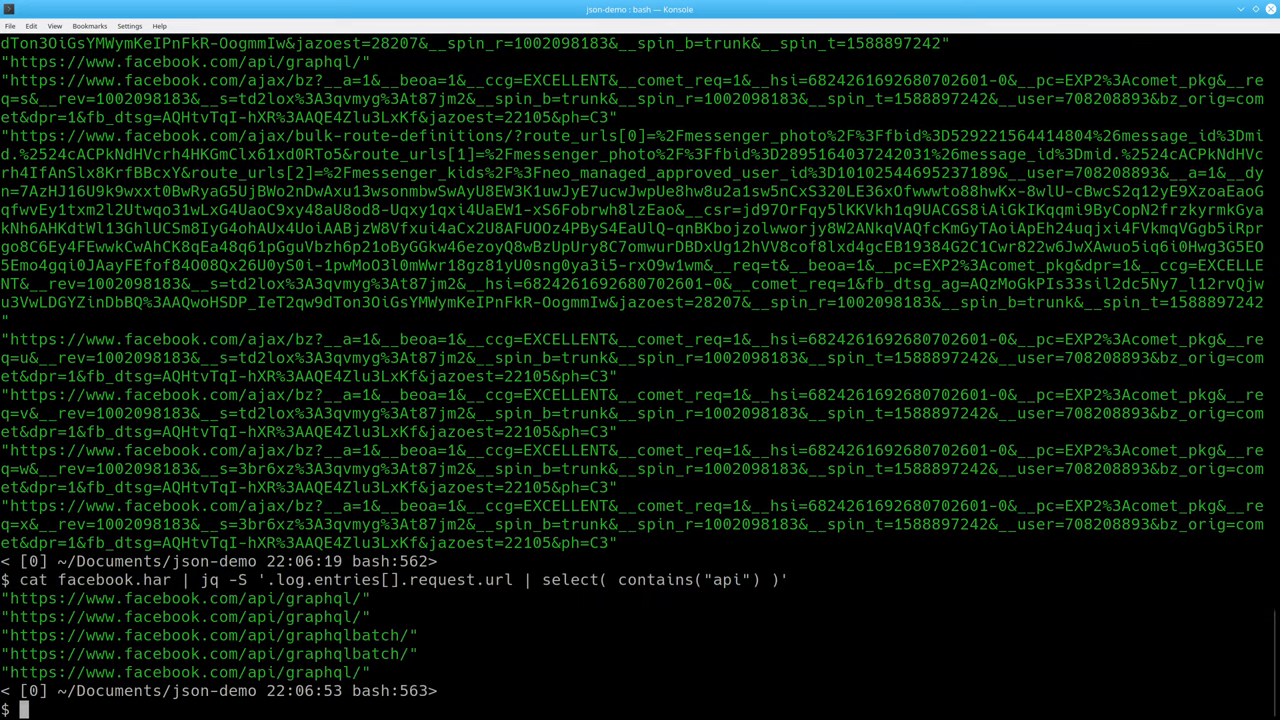